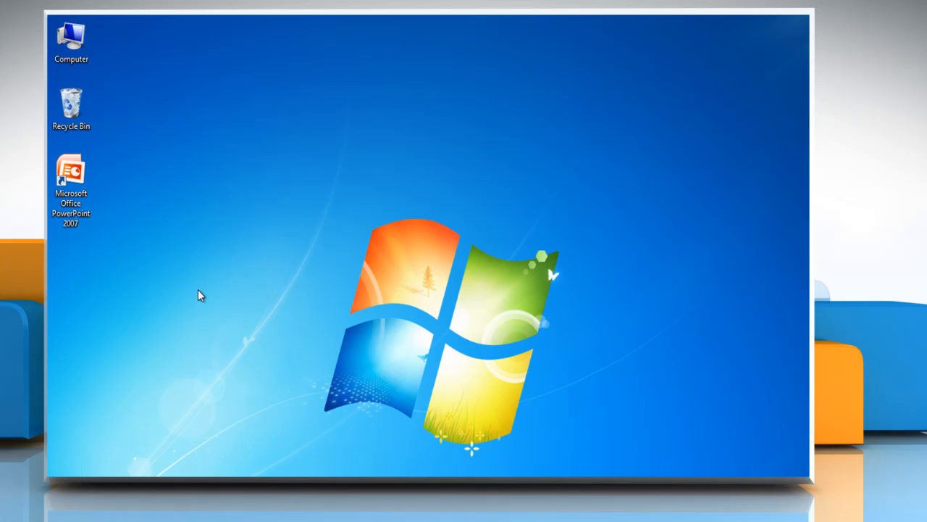
{"action": "mouse_move", "coordinate": [129, 242]}
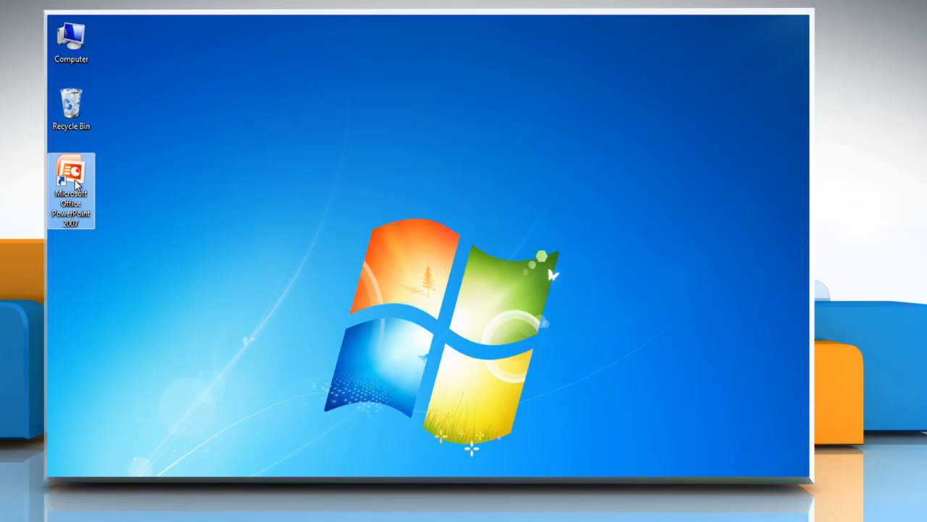
Step: Launch PowerPoint and insert a Clustered Bar chart on the blank slide
{"action": "double_click", "coordinate": [71, 181]}
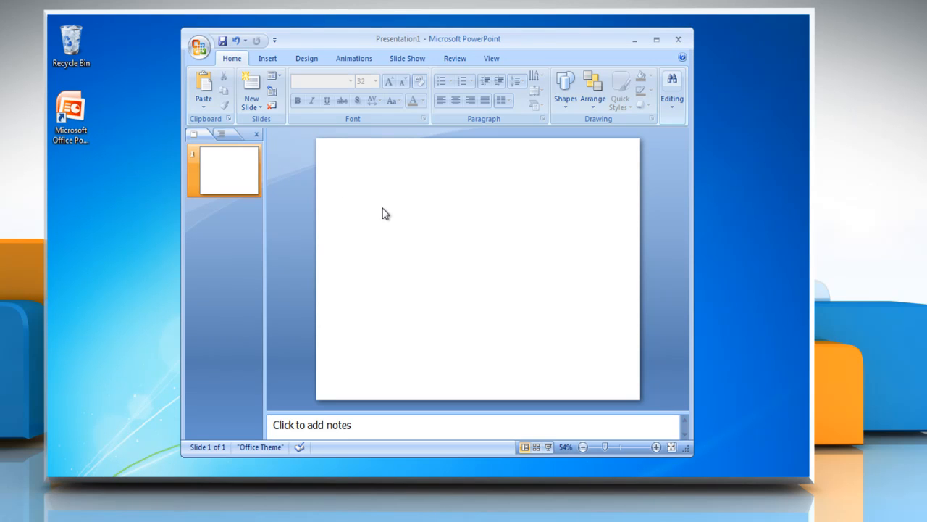
{"action": "left_click", "coordinate": [267, 58]}
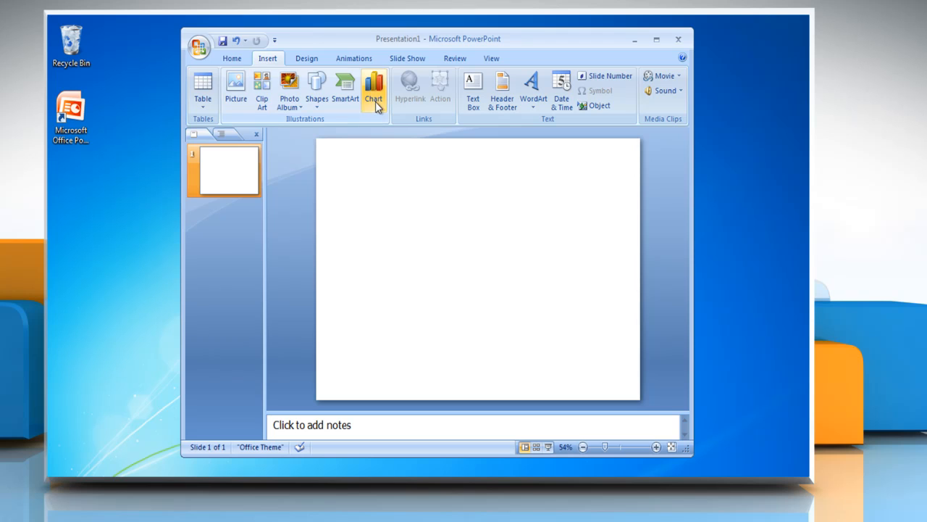
{"action": "left_click", "coordinate": [374, 87]}
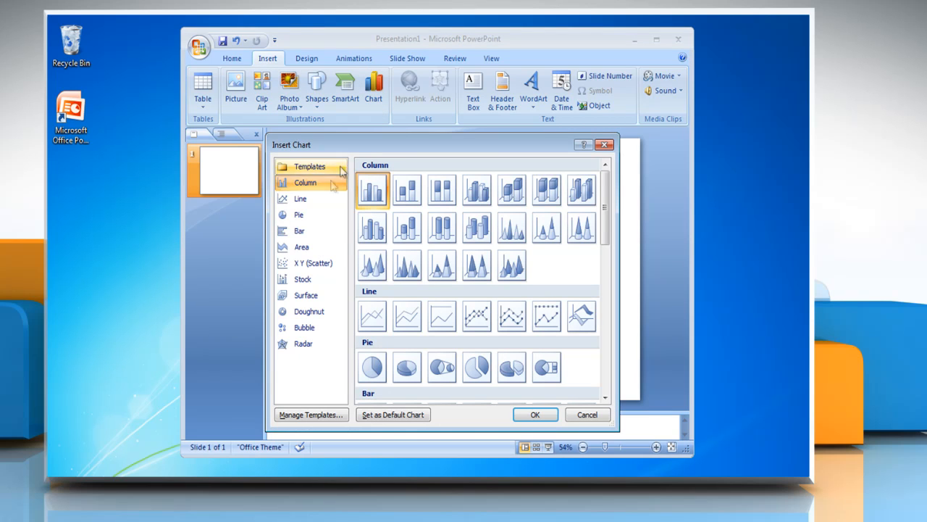
{"action": "left_click", "coordinate": [299, 231]}
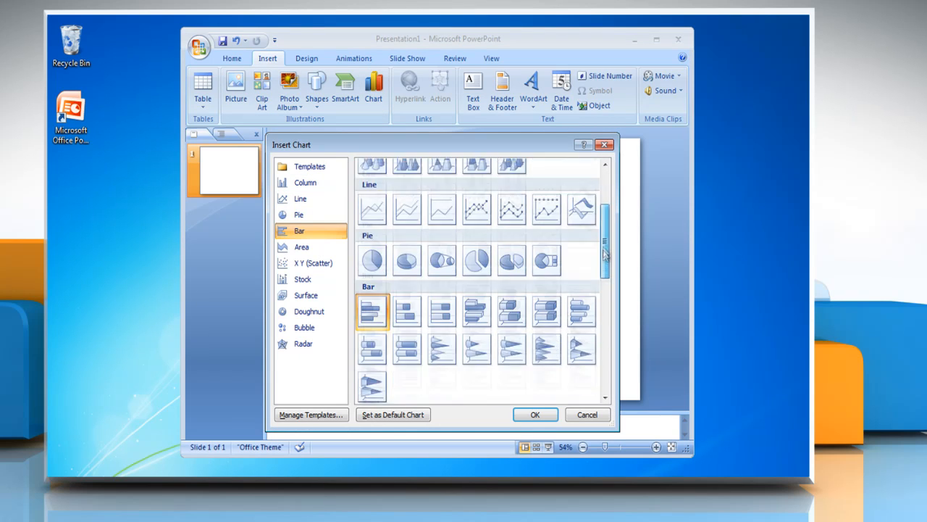
{"action": "scroll", "scroll_direction": "down", "scroll_amount": 3}
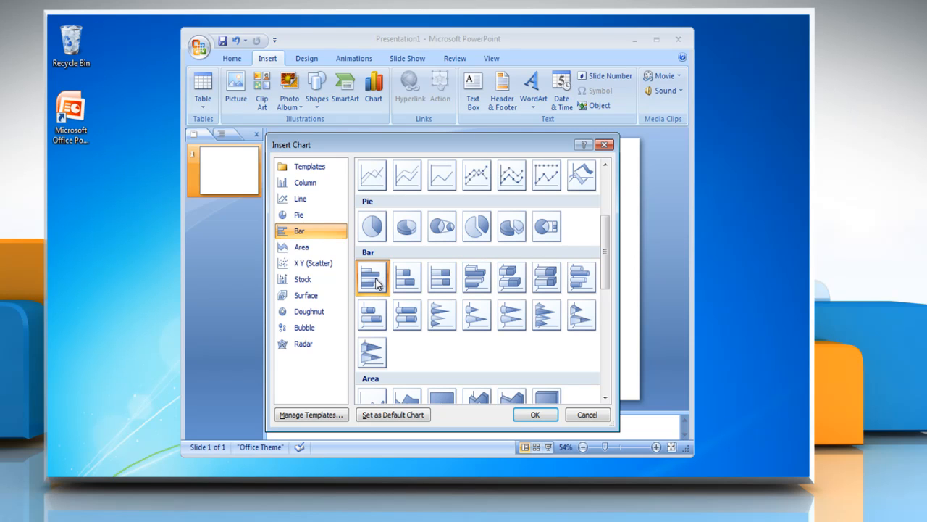
{"action": "left_click", "coordinate": [535, 414]}
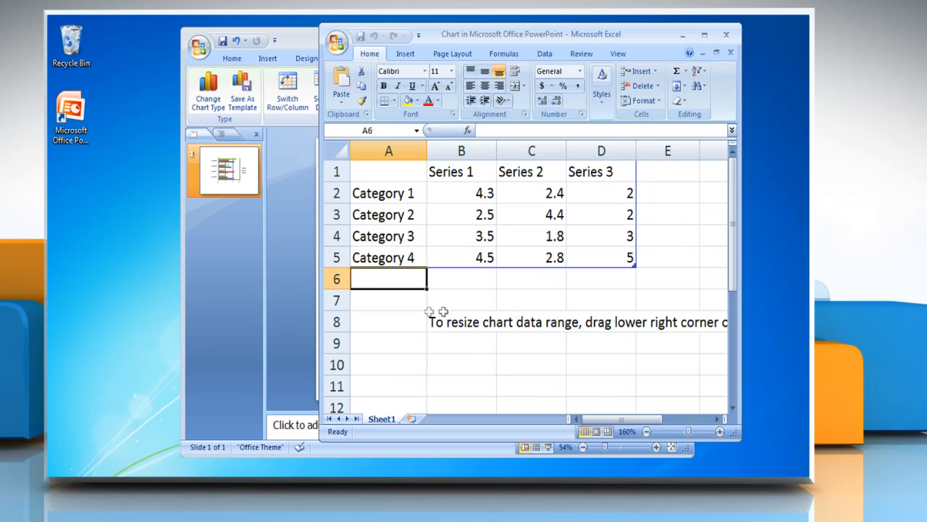
{"action": "mouse_move", "coordinate": [596, 319]}
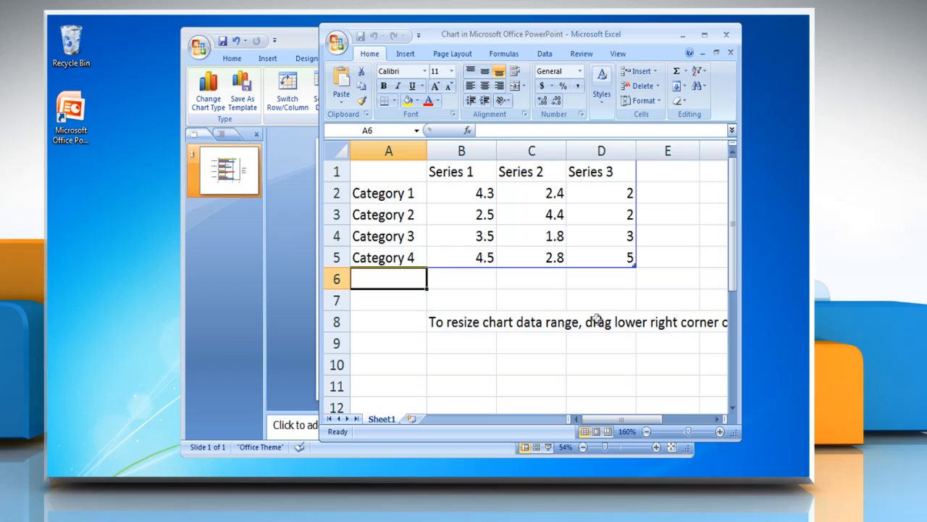
Step: Enter Adam, Mary, Rosa and Anna's round scores, then restyle as red stacked cylinder bars
{"action": "left_click", "coordinate": [389, 193]}
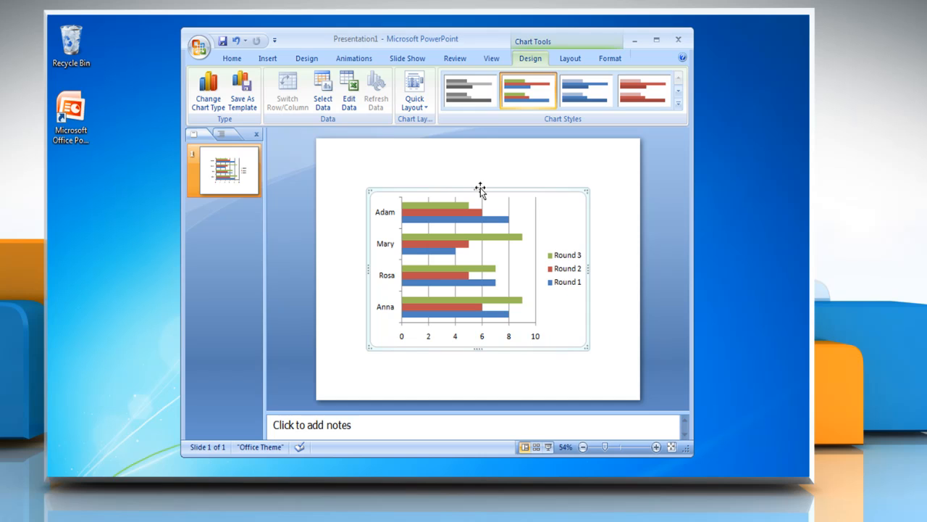
{"action": "mouse_move", "coordinate": [242, 116]}
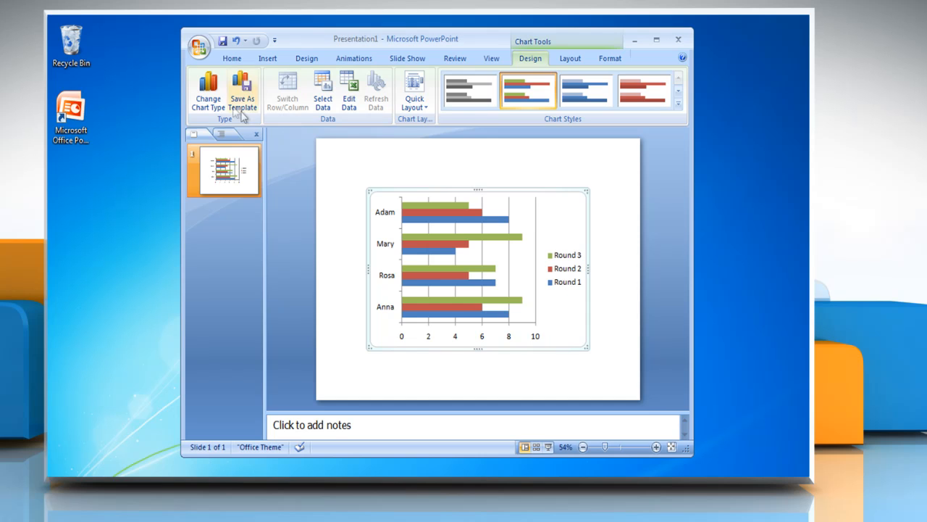
{"action": "left_click", "coordinate": [208, 92]}
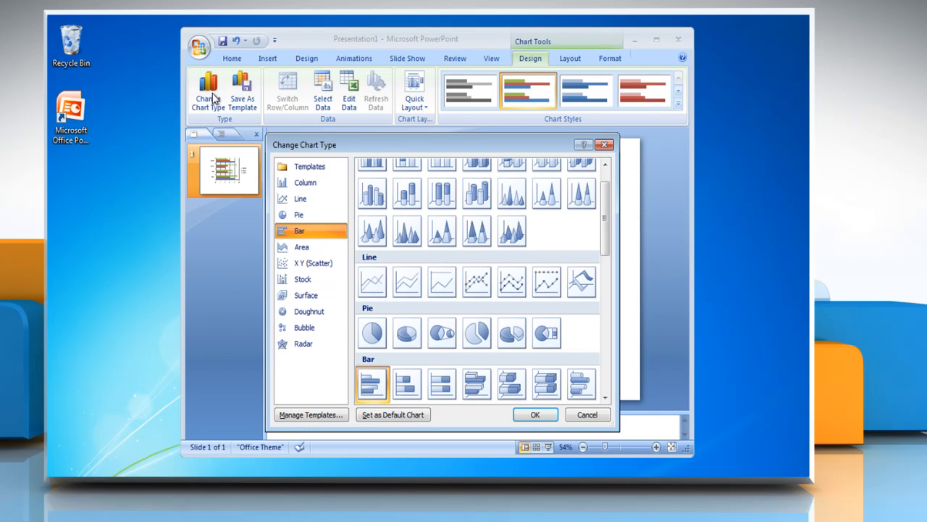
{"action": "scroll", "scroll_direction": "down", "scroll_amount": 3}
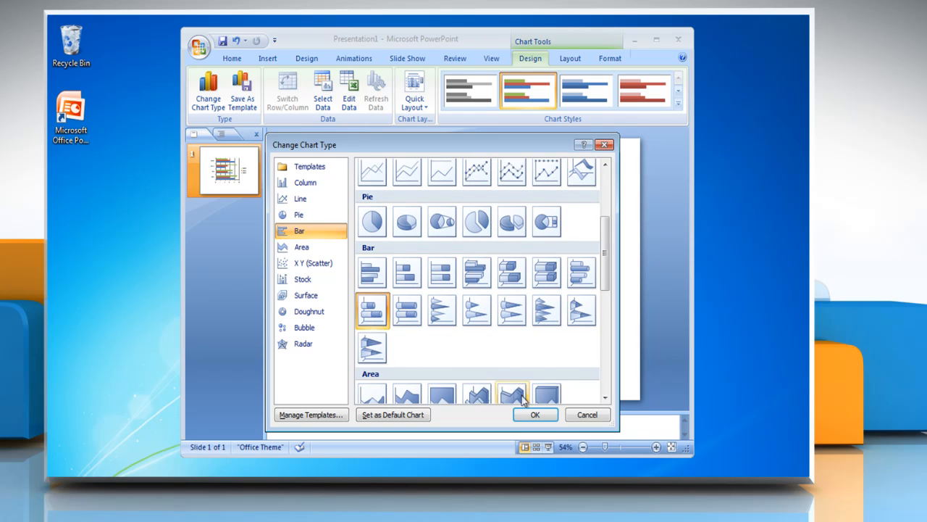
{"action": "left_click", "coordinate": [535, 415]}
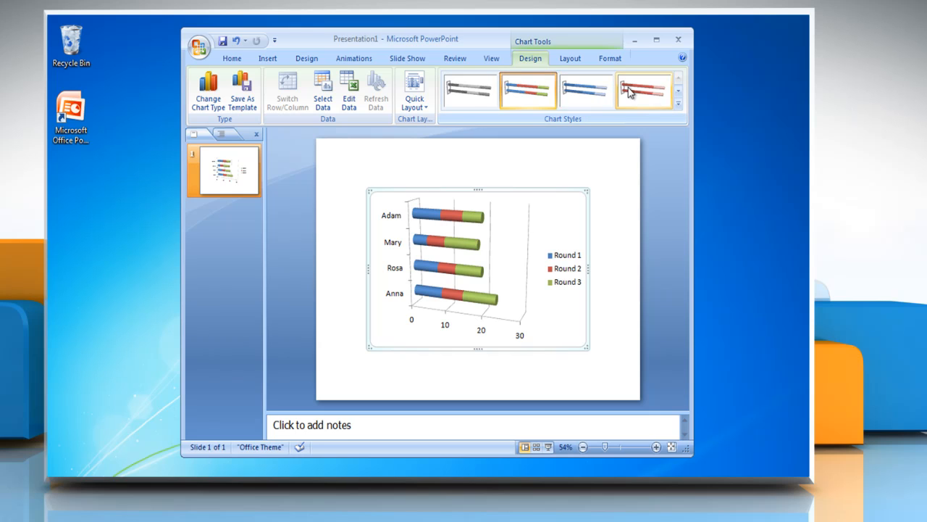
{"action": "left_click", "coordinate": [644, 90]}
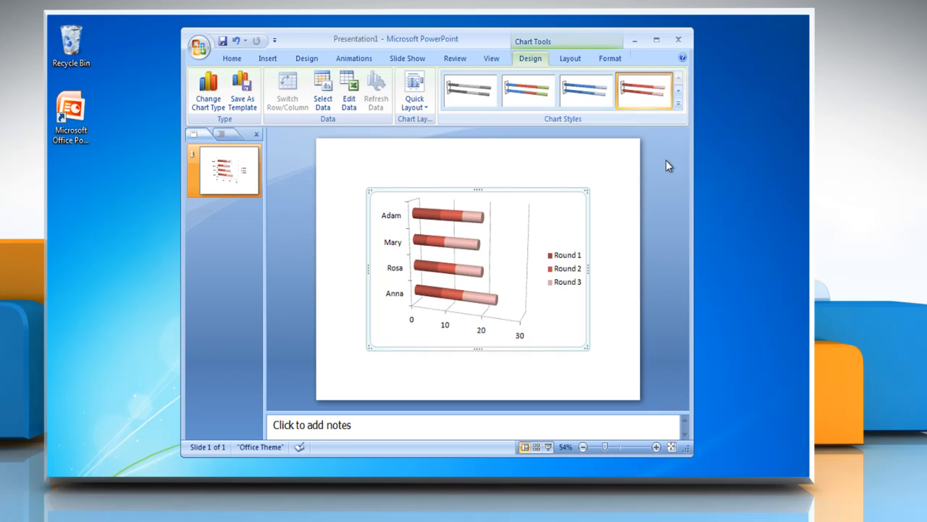
{"action": "mouse_move", "coordinate": [625, 126]}
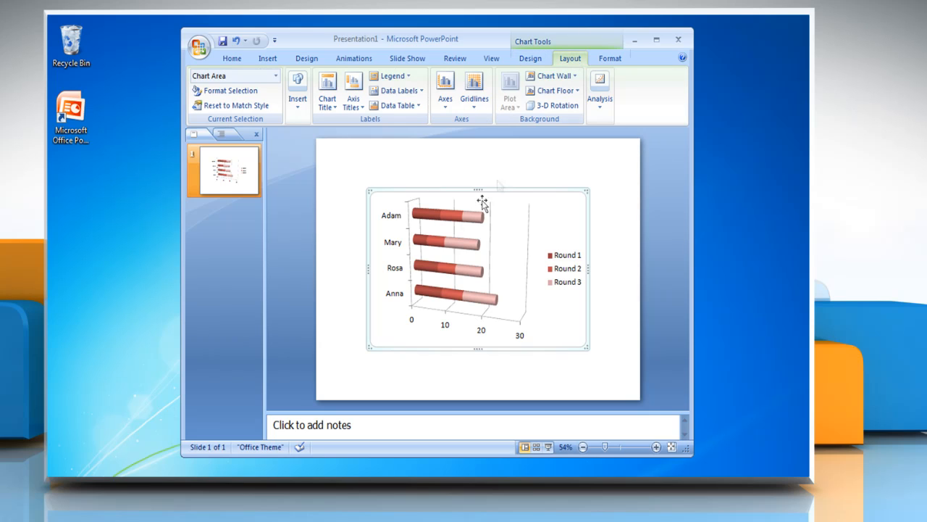
Step: Show data labels on the Round 1, Round 2 and Round 3 cylinder series
{"action": "left_click", "coordinate": [449, 216]}
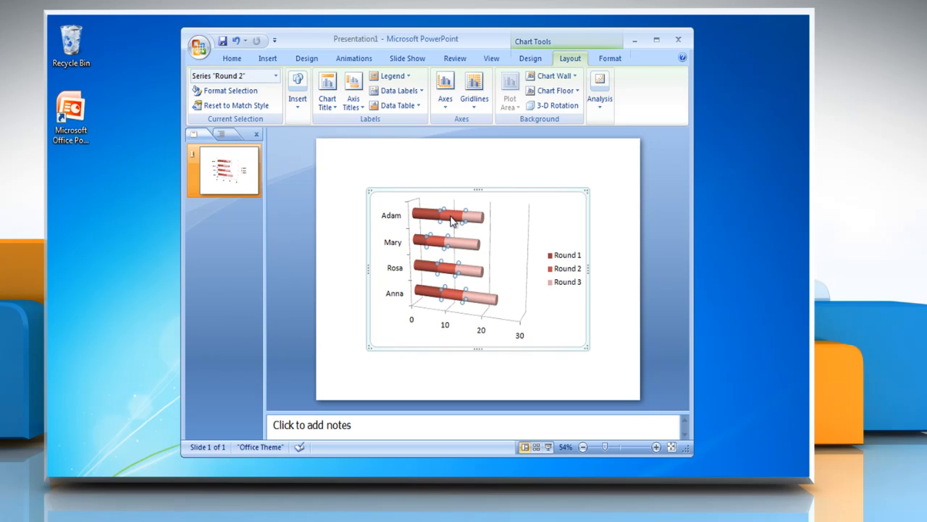
{"action": "mouse_move", "coordinate": [408, 119]}
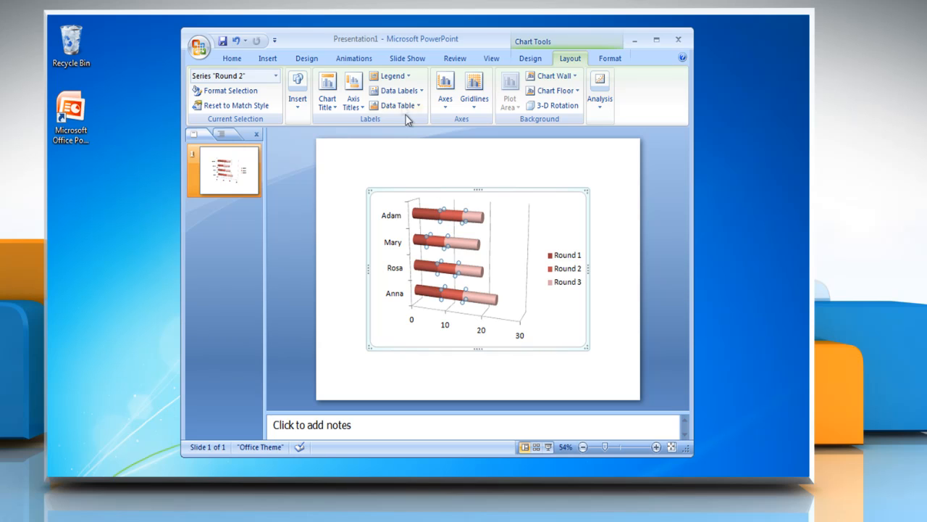
{"action": "left_click", "coordinate": [396, 91]}
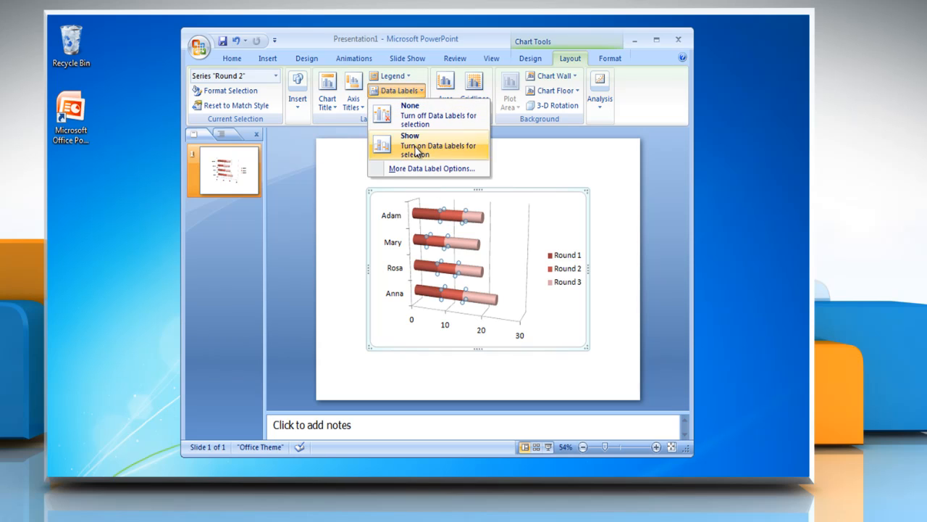
{"action": "left_click", "coordinate": [410, 136]}
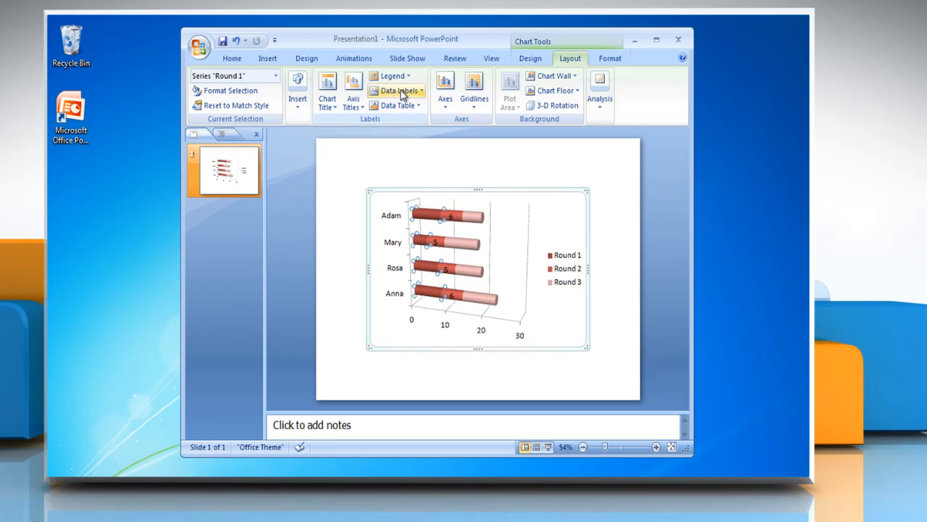
{"action": "left_click", "coordinate": [397, 90]}
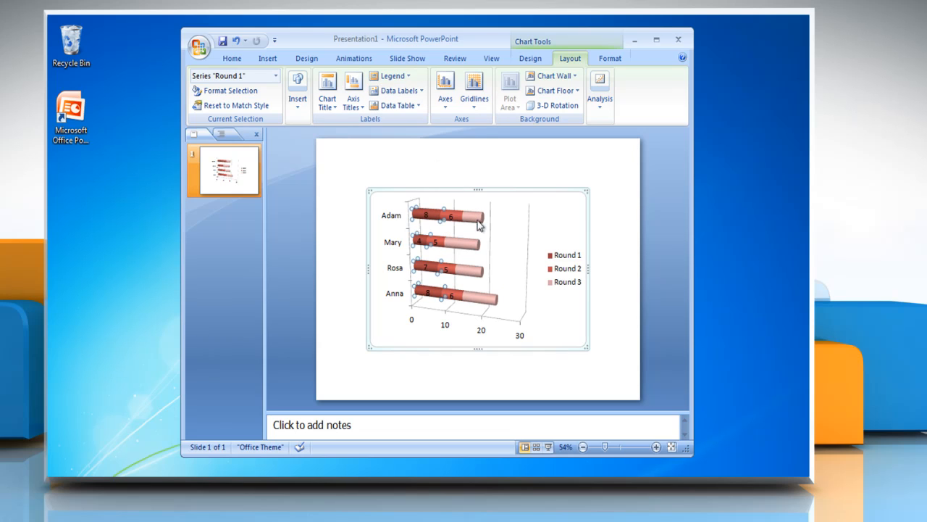
{"action": "left_click", "coordinate": [396, 91]}
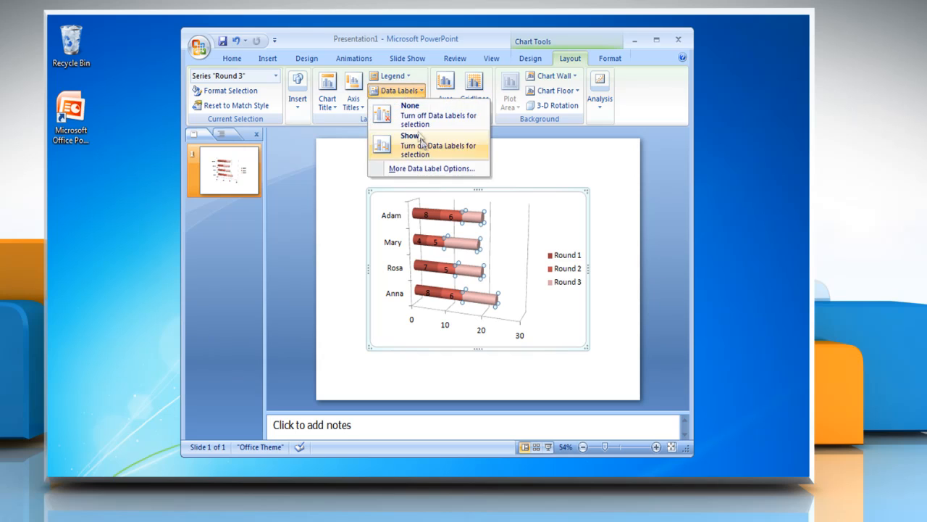
{"action": "left_click", "coordinate": [410, 136]}
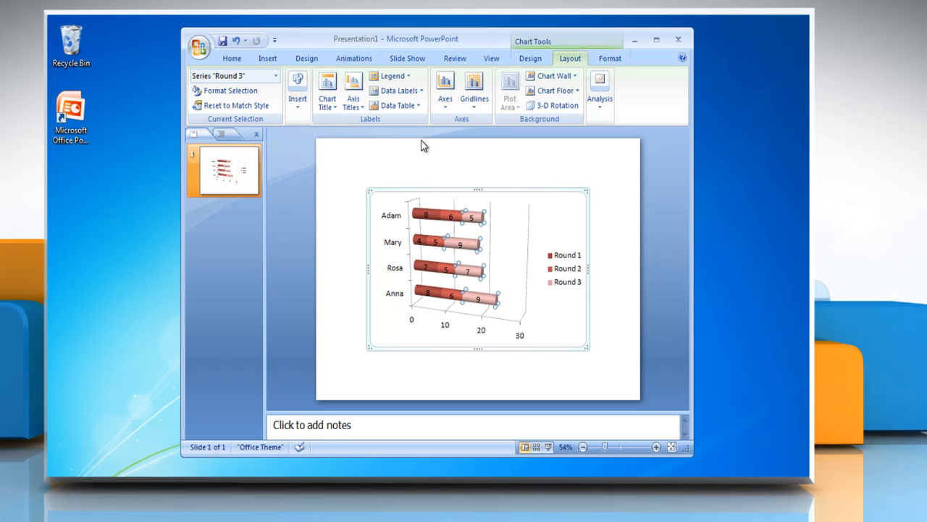
{"action": "mouse_move", "coordinate": [354, 91]}
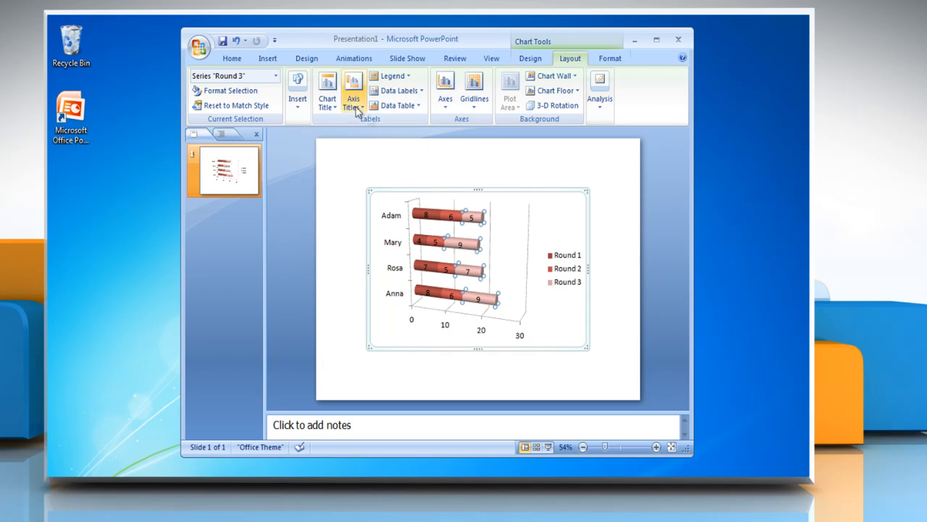
Step: Add a chart title above the bars reading 'My Chart'
{"action": "left_click", "coordinate": [327, 87]}
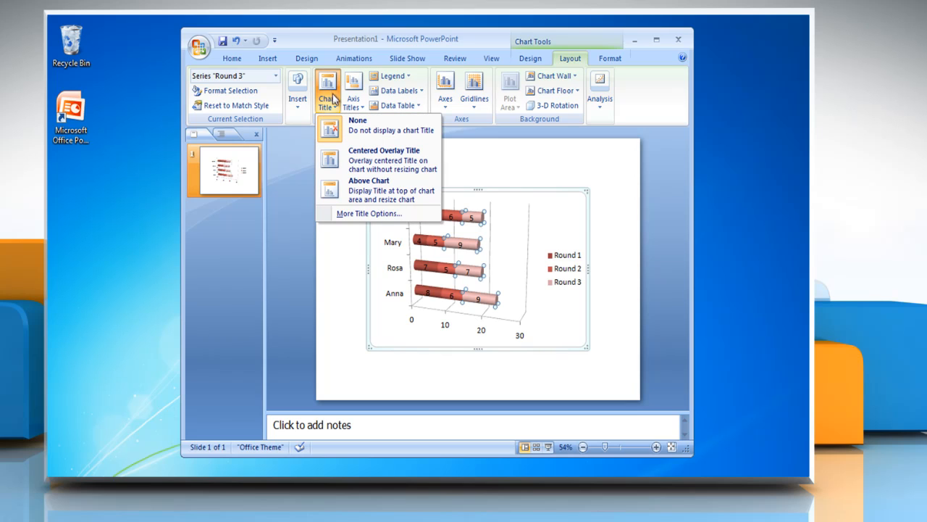
{"action": "left_click", "coordinate": [369, 190]}
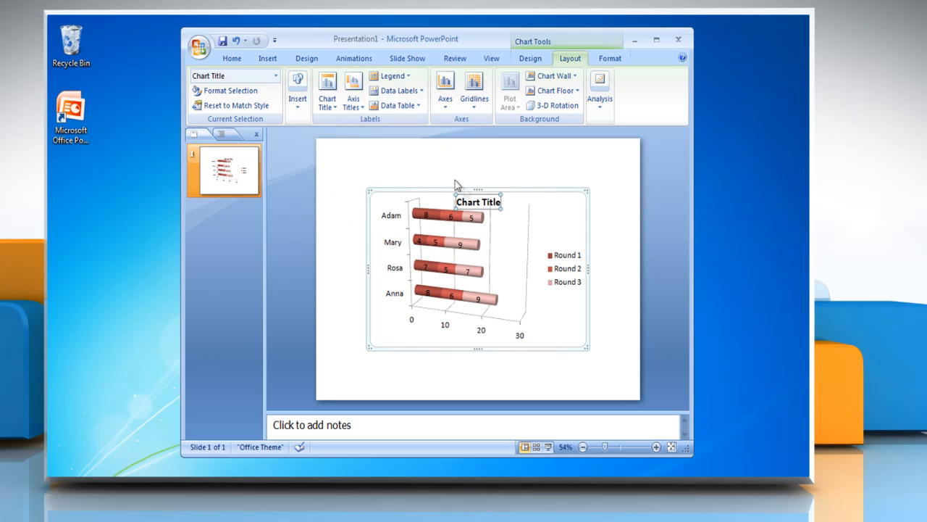
{"action": "type", "text": "My Chart"}
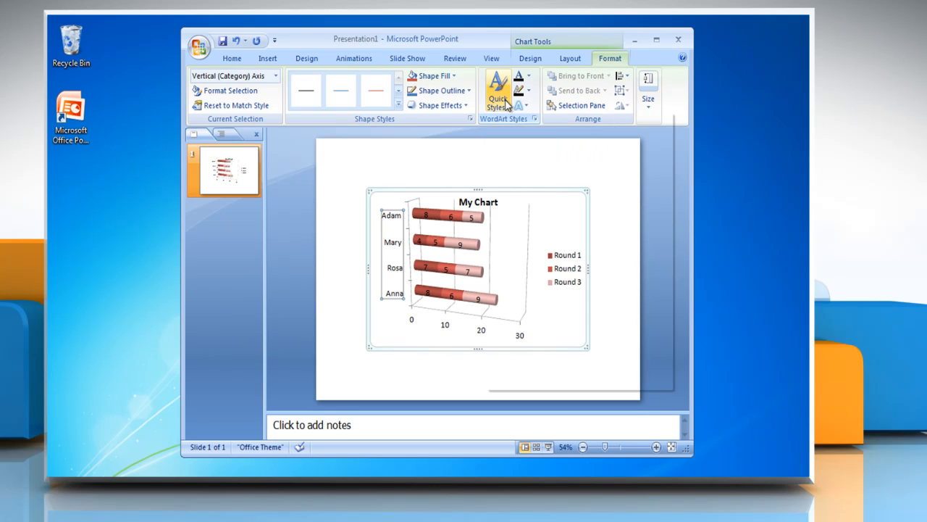
Step: Make the player names orange and the title purple WordArt, then deselect the chart
{"action": "left_click", "coordinate": [498, 91]}
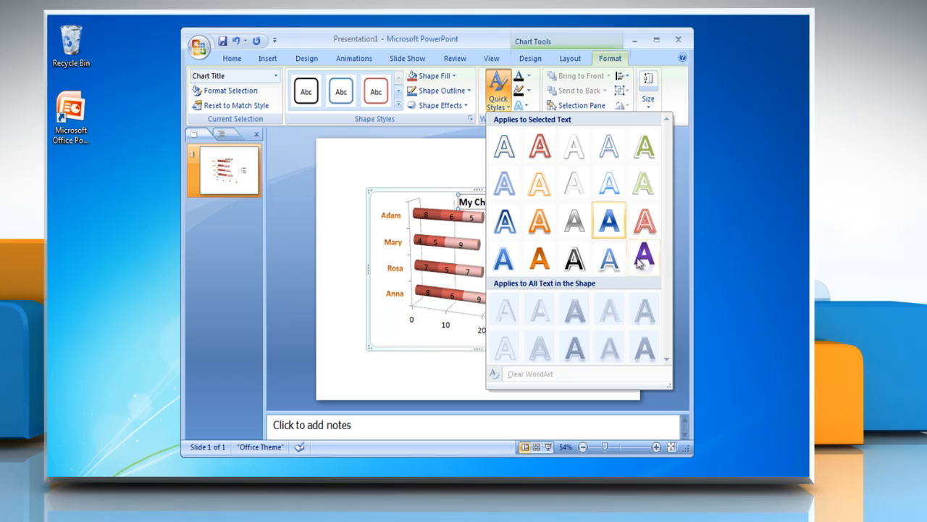
{"action": "left_click", "coordinate": [644, 259]}
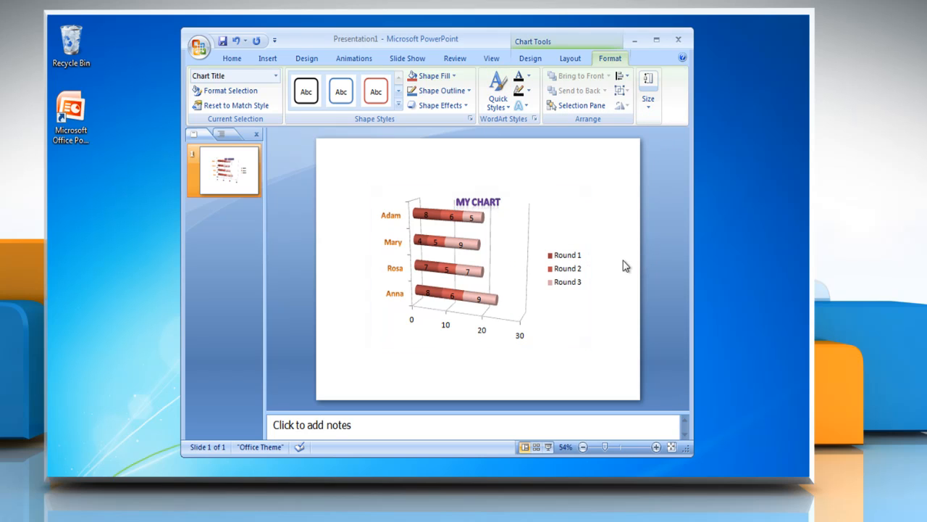
{"action": "left_click", "coordinate": [372, 371]}
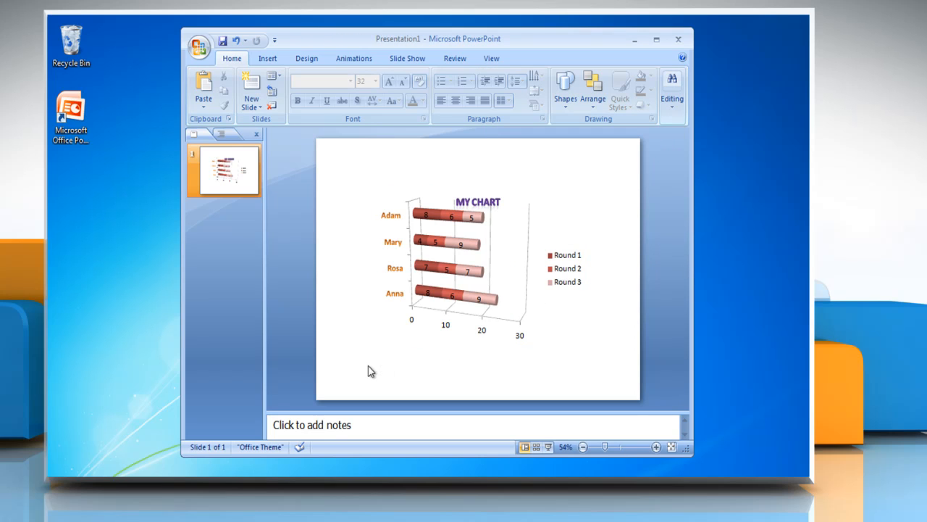